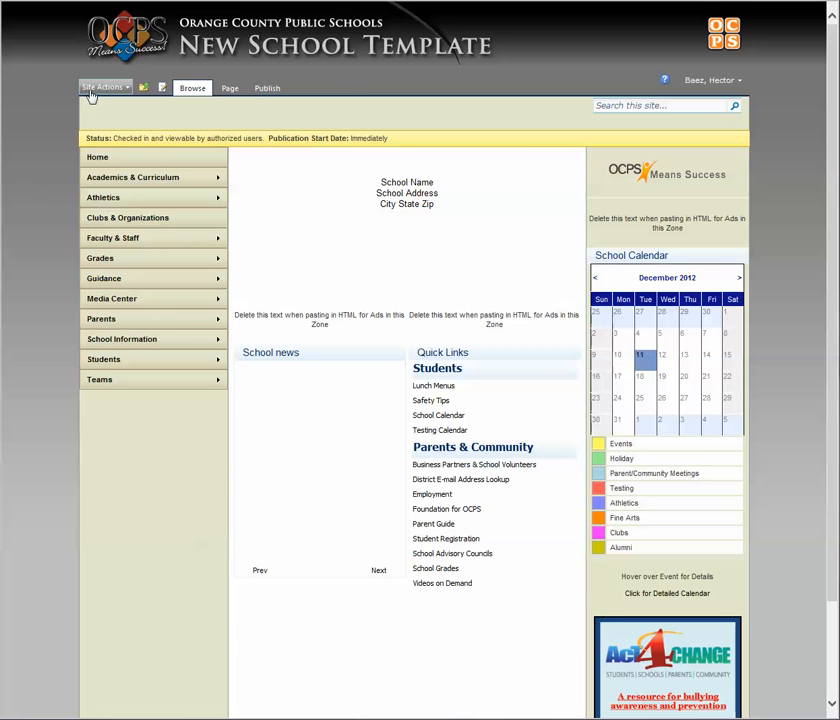
- Open the Site Actions menu on the New School Template homepage
{"action": "left_click", "coordinate": [103, 87]}
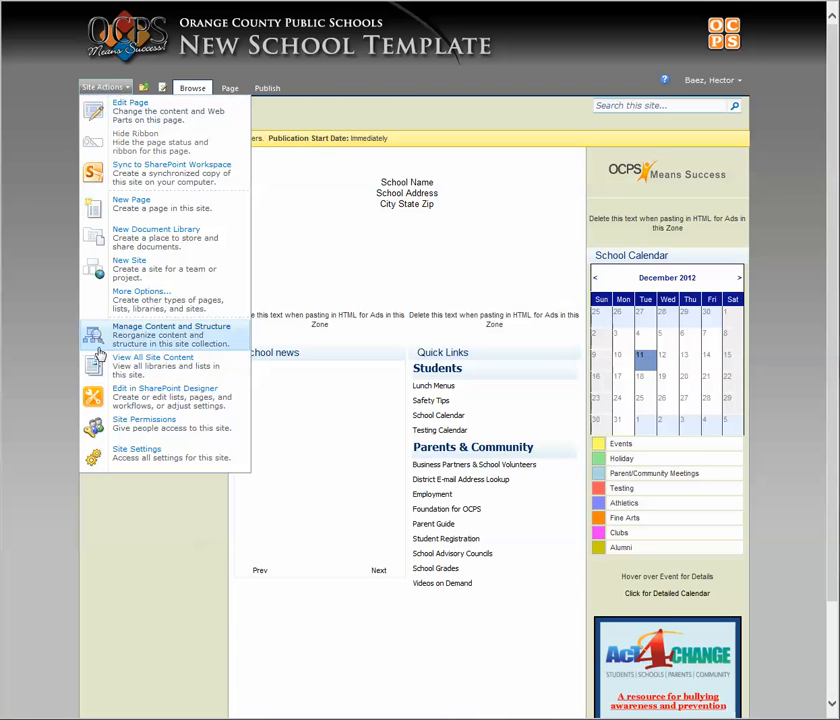
{"action": "mouse_move", "coordinate": [152, 362]}
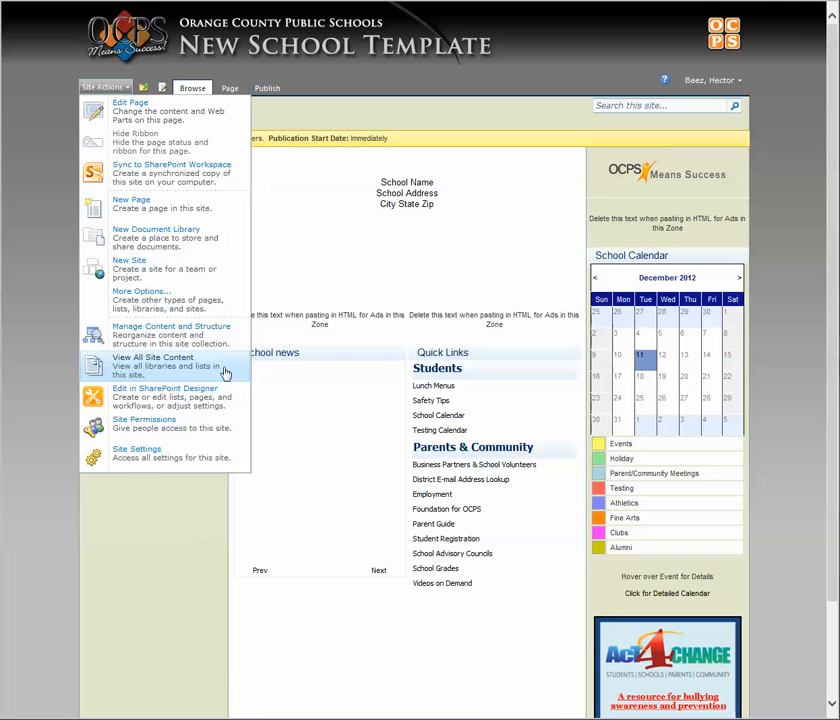
- Choose View All Site Content to list the School101 libraries, lists and subsites
{"action": "left_click", "coordinate": [152, 357]}
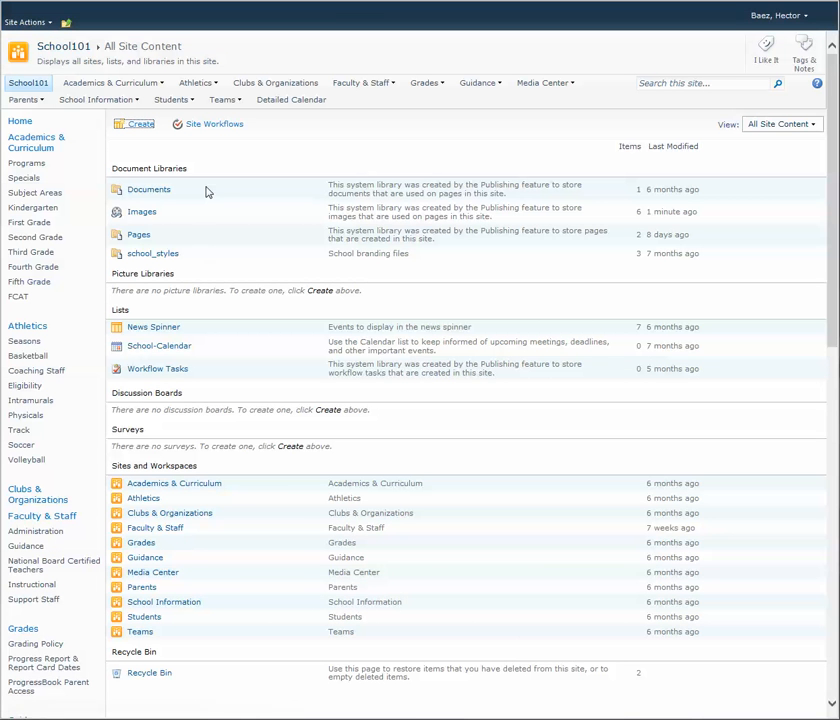
{"action": "mouse_move", "coordinate": [204, 188]}
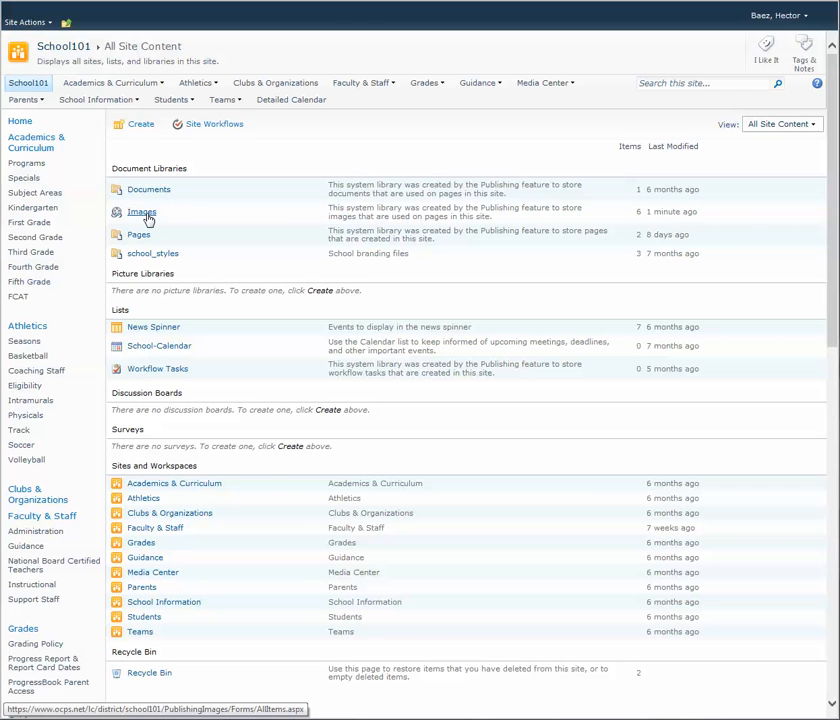
- Open the Images library and show the Documents tab under Library Tools
{"action": "left_click", "coordinate": [142, 211]}
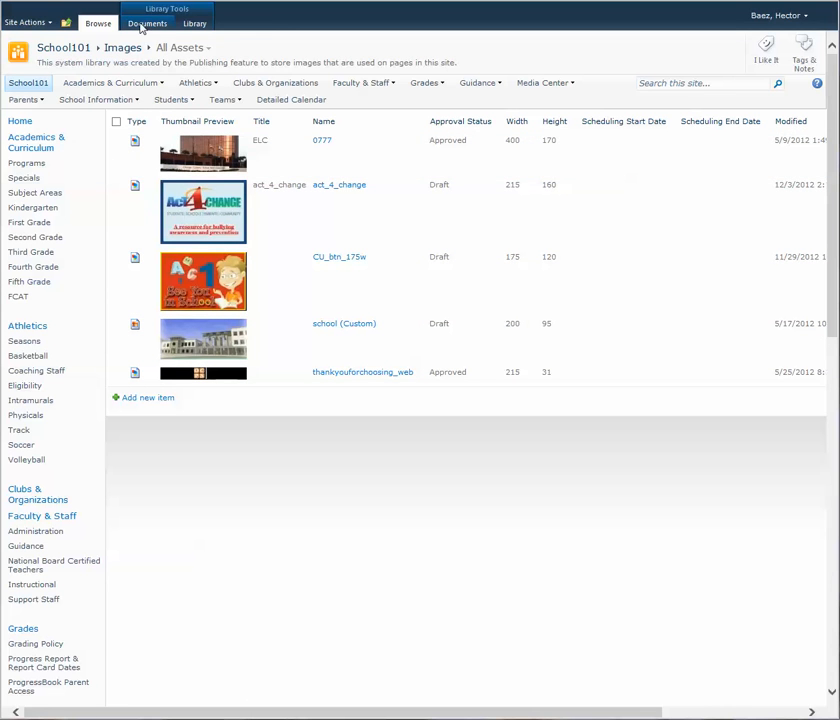
{"action": "left_click", "coordinate": [147, 23]}
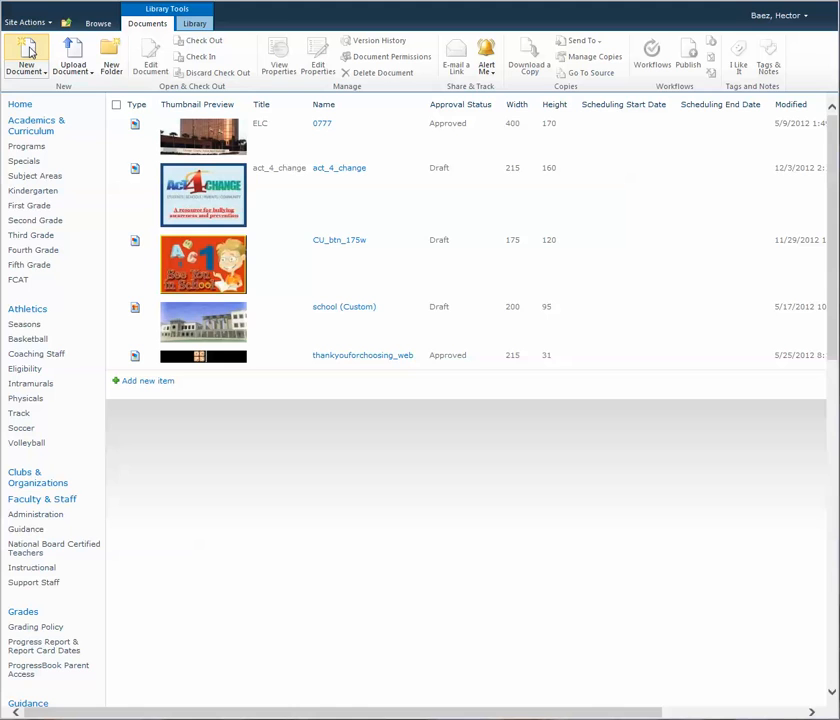
- Start Upload Document from the Documents ribbon for the Images library
{"action": "left_click", "coordinate": [71, 52]}
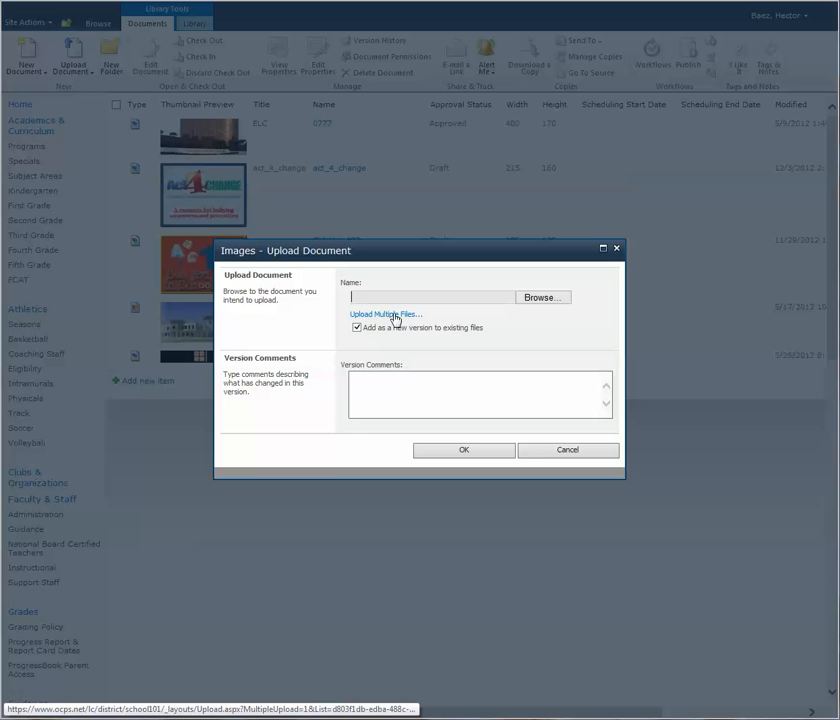
{"action": "mouse_move", "coordinate": [493, 321]}
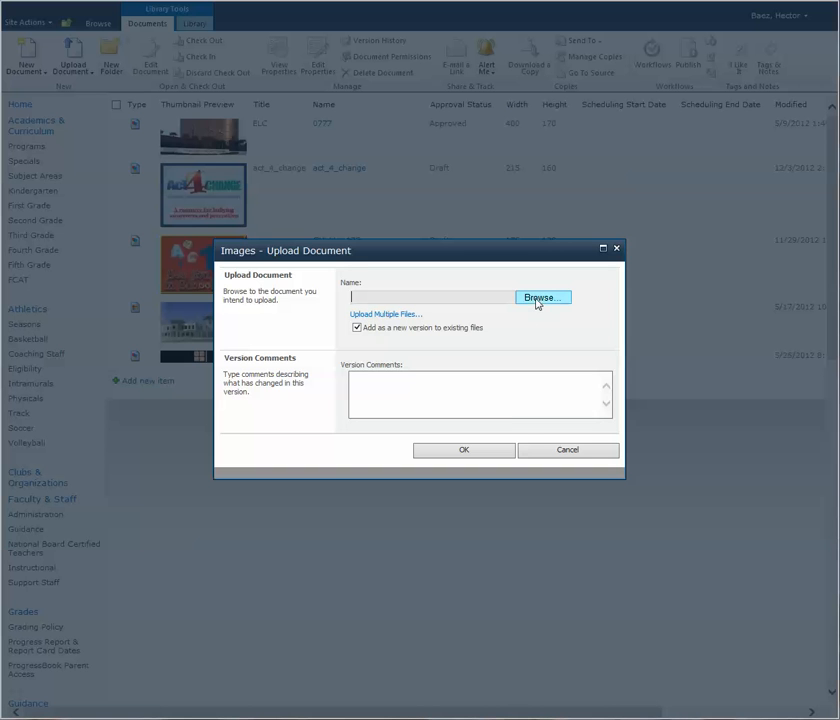
- Browse the computer and select the publicgeneric-pc image for upload
{"action": "left_click", "coordinate": [542, 297]}
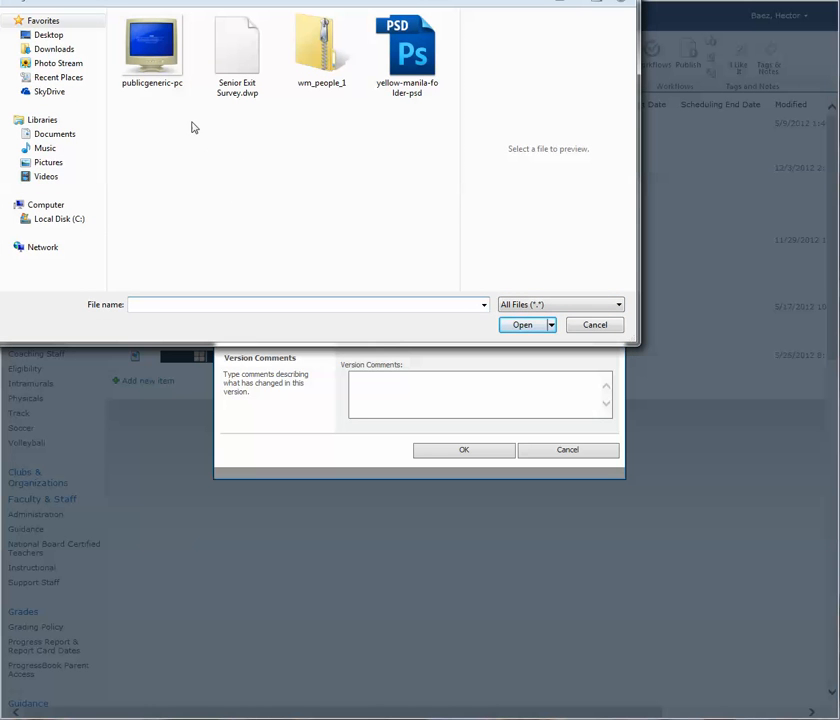
{"action": "left_click", "coordinate": [153, 48]}
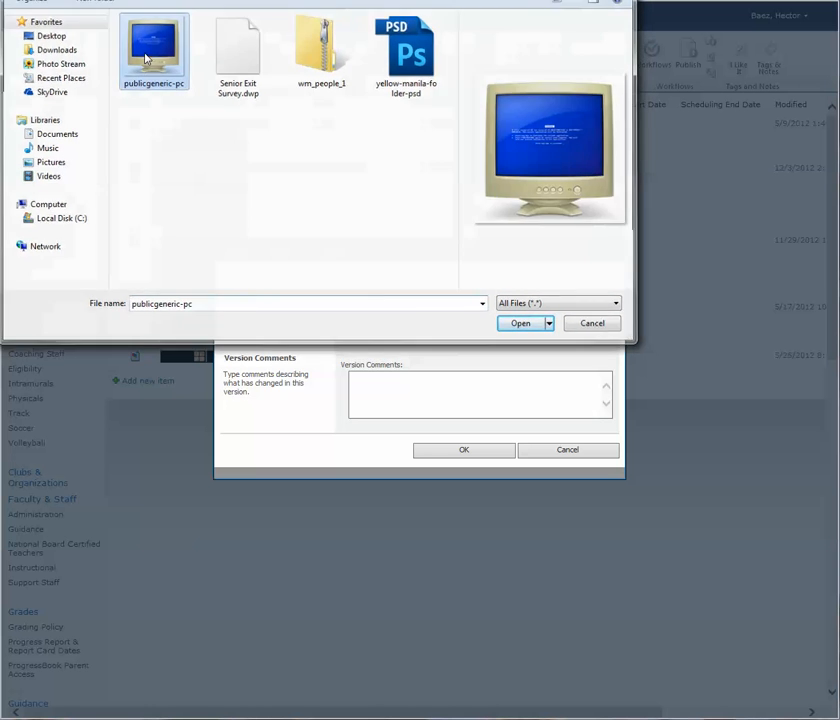